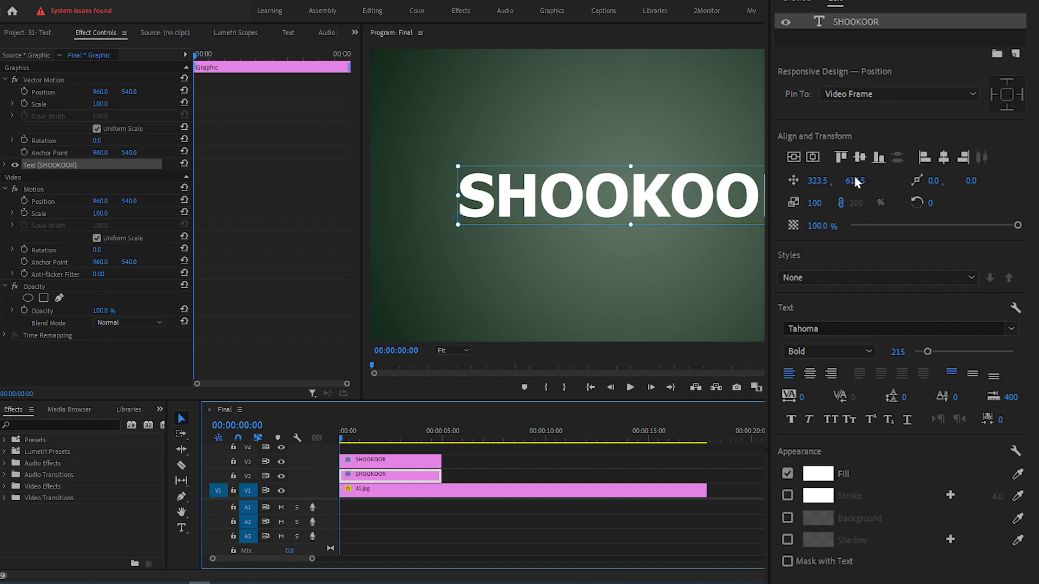
Uncheck Fill and enable Stroke on the V2 SHOOKOOR title copy
{"action": "left_click", "coordinate": [788, 473]}
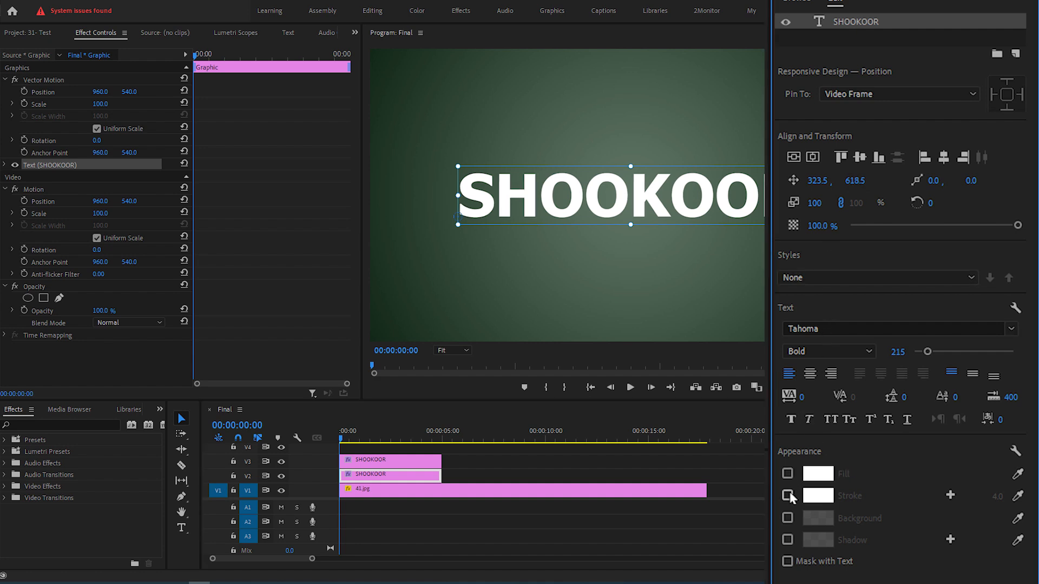
{"action": "left_click", "coordinate": [787, 495]}
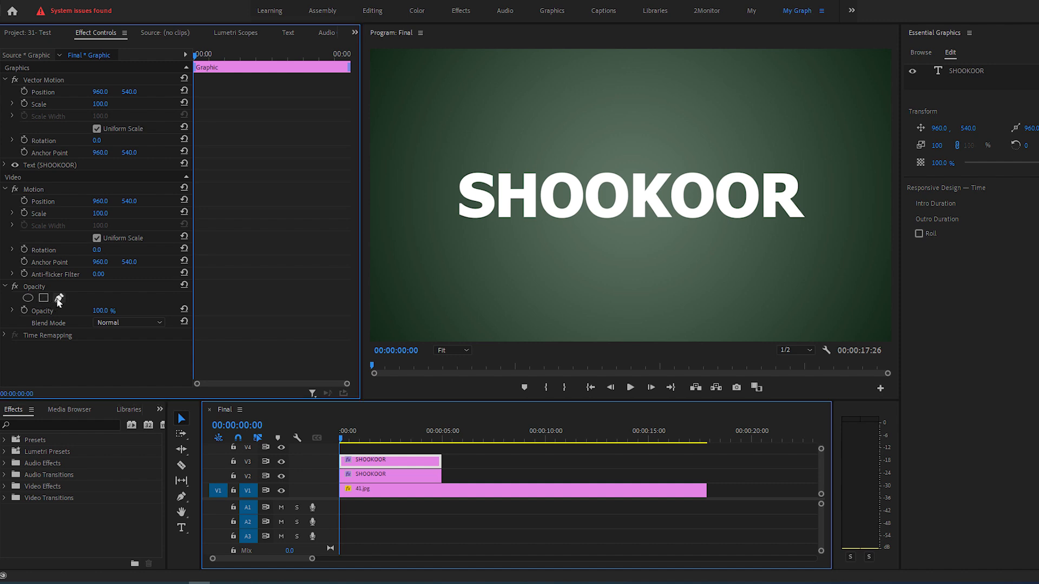
Place the first freeform opacity mask point left of the top SHOOKOOR title
{"action": "left_click", "coordinate": [43, 297]}
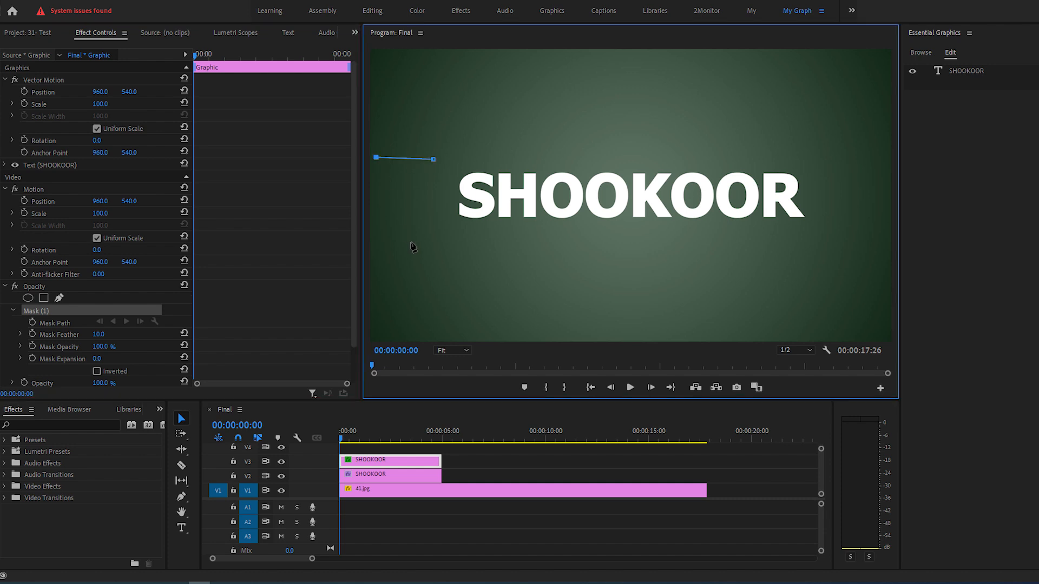
Finish drawing the mask shape left of the title text
{"action": "left_click_drag", "start_coordinate": [436, 158], "coordinate": [411, 248]}
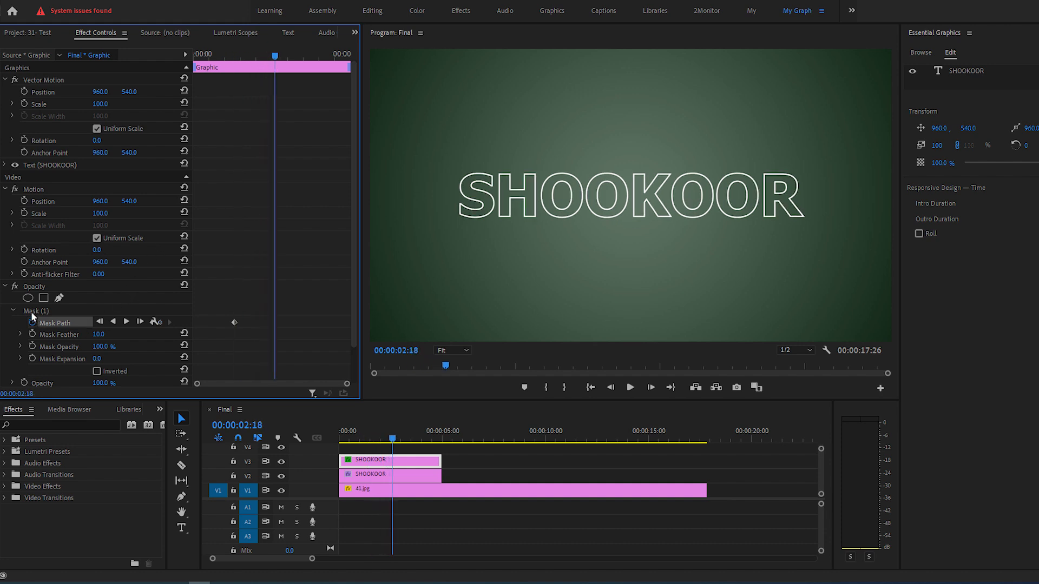
Drag Mask (1) across the title at a later time to add a second path keyframe
{"action": "left_click", "coordinate": [37, 310]}
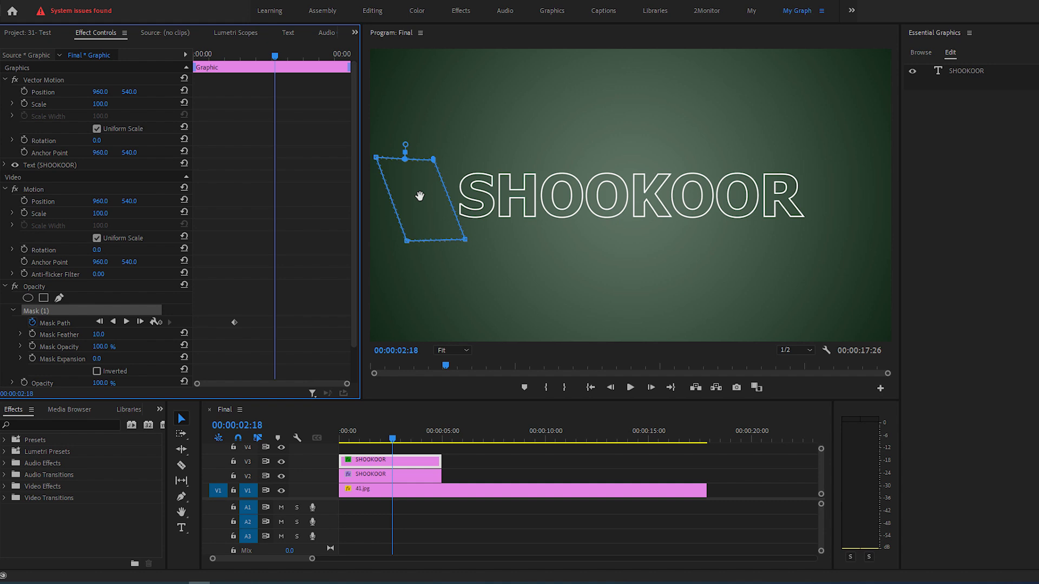
{"action": "left_click_drag", "start_coordinate": [419, 196], "coordinate": [844, 186]}
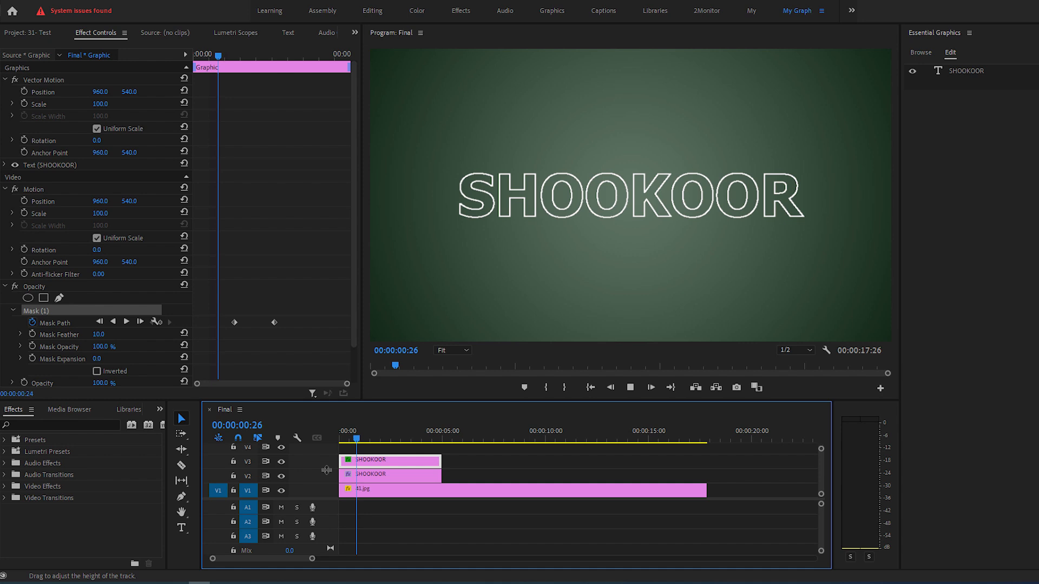
{"action": "left_click", "coordinate": [396, 438]}
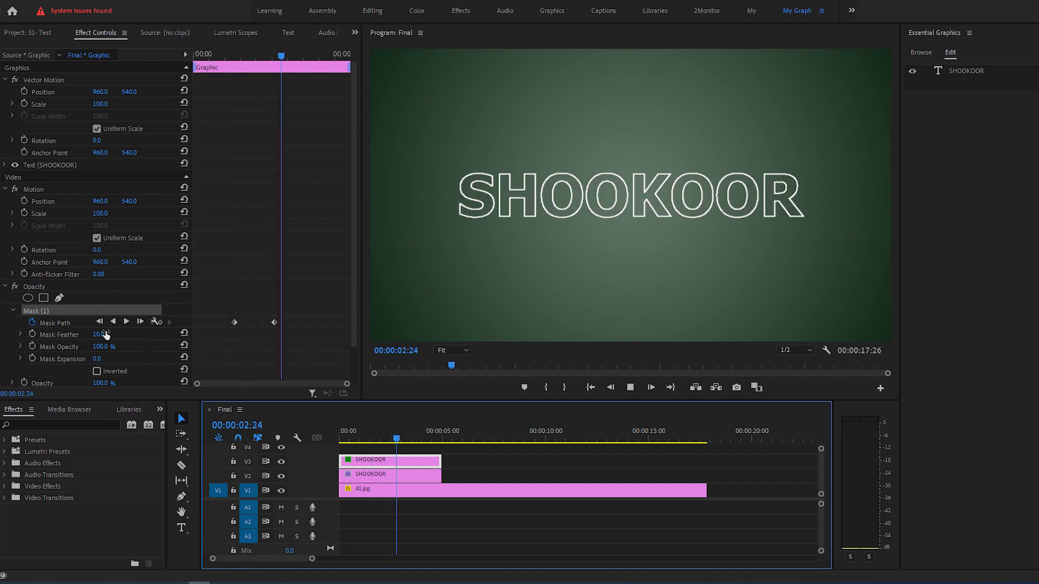